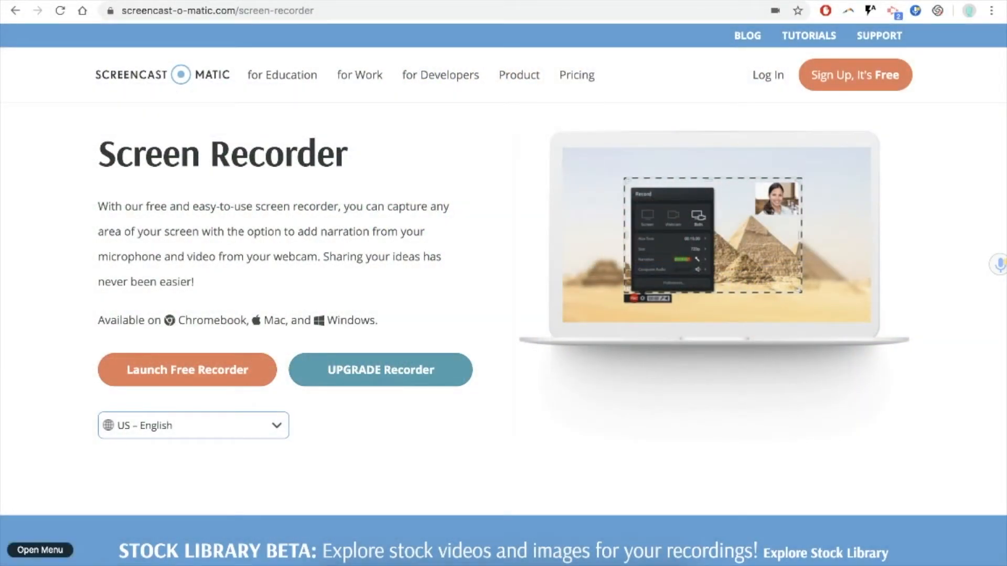
pyautogui.moveTo(907, 257)
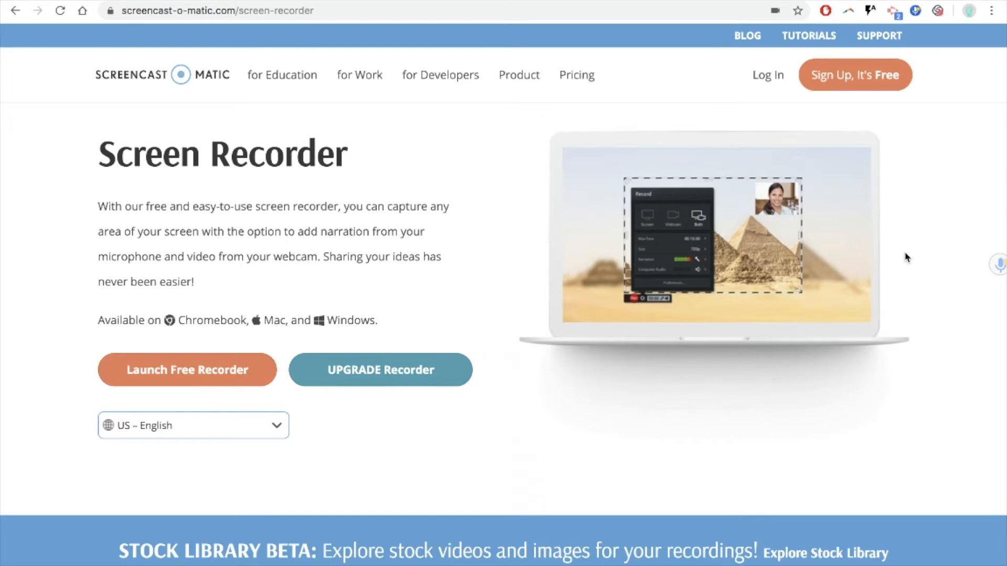
pyautogui.moveTo(33, 221)
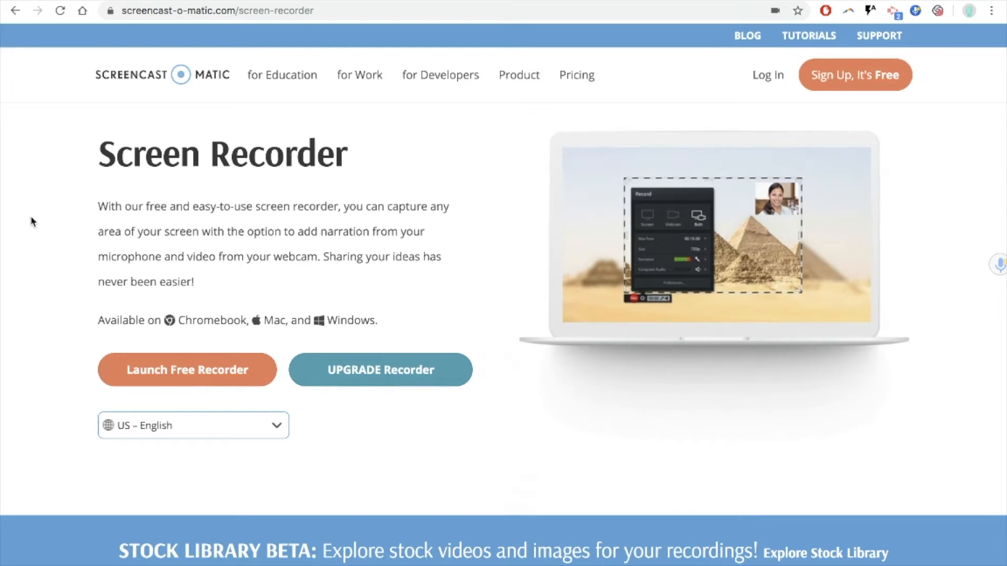
pyautogui.moveTo(195, 77)
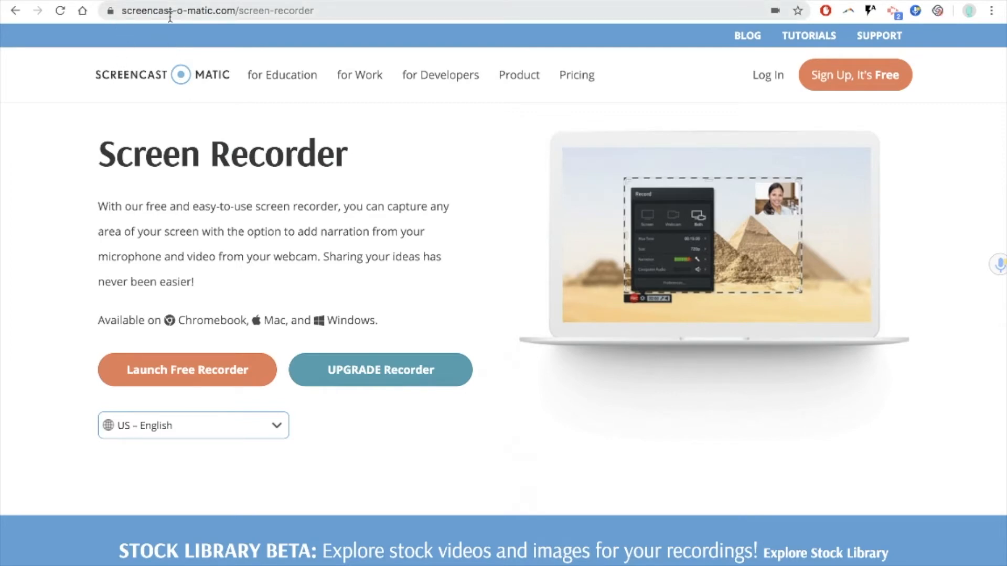
pyautogui.moveTo(70, 79)
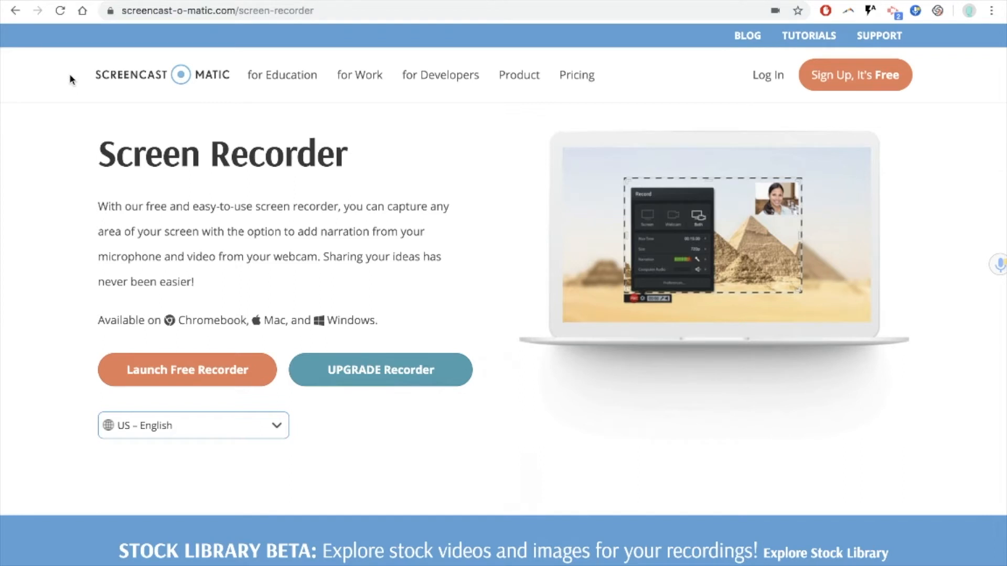
pyautogui.moveTo(761, 96)
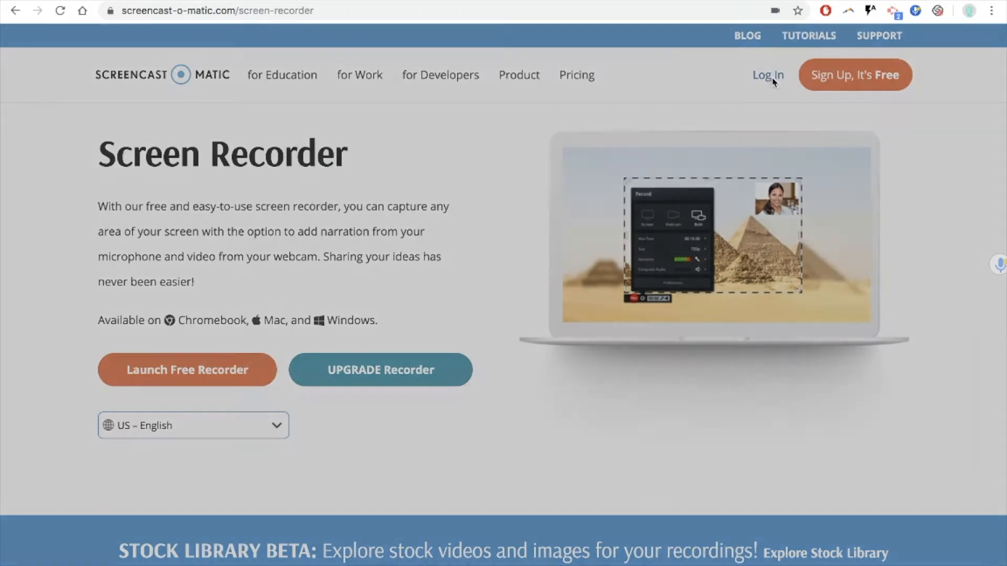
# - Sign in to the Screencast-O-Matic website using the Google account option
pyautogui.click(768, 74)
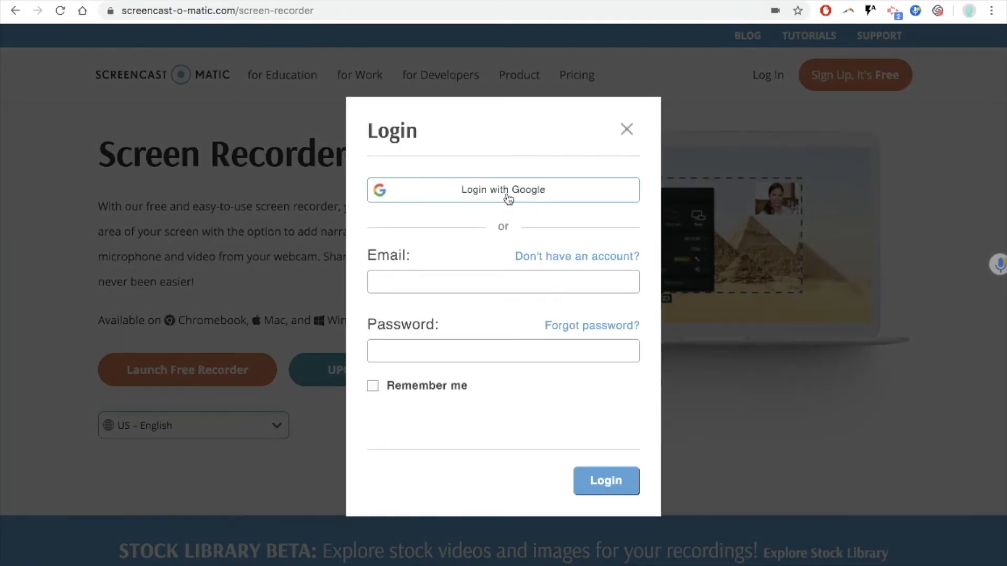
pyautogui.moveTo(464, 270)
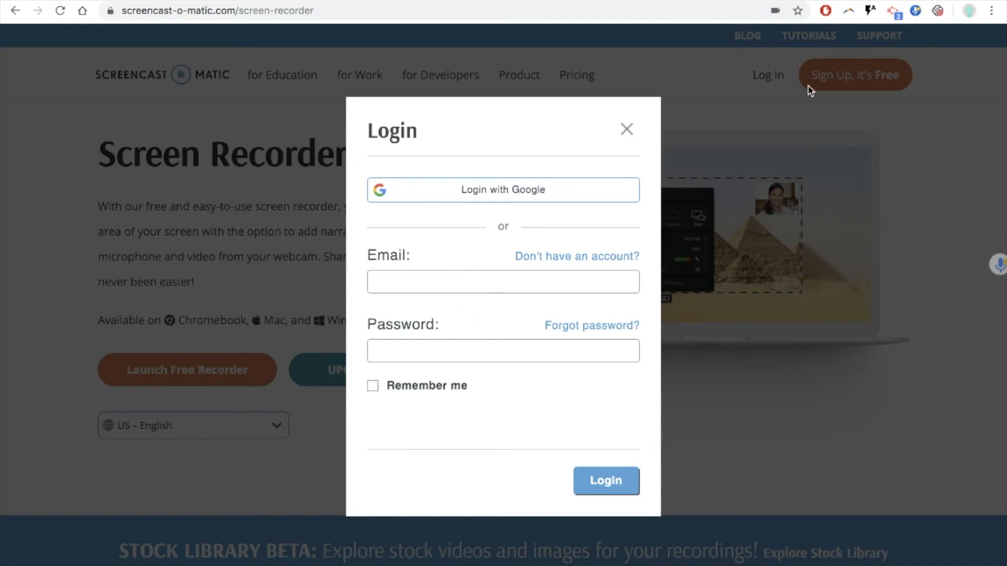
pyautogui.moveTo(519, 196)
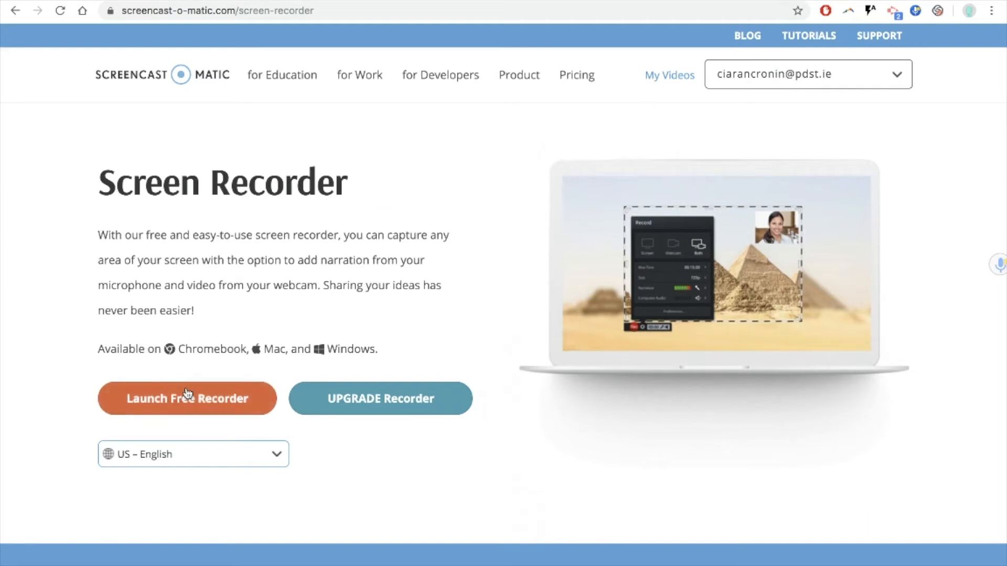
# - Launch the free recorder and allow the browser to open the recorder launcher
pyautogui.click(187, 398)
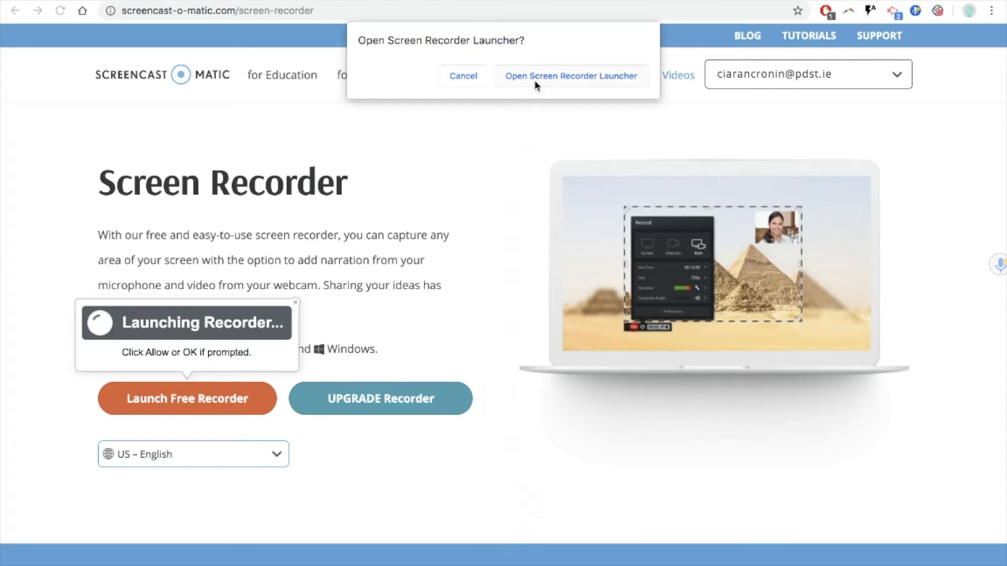
pyautogui.click(570, 75)
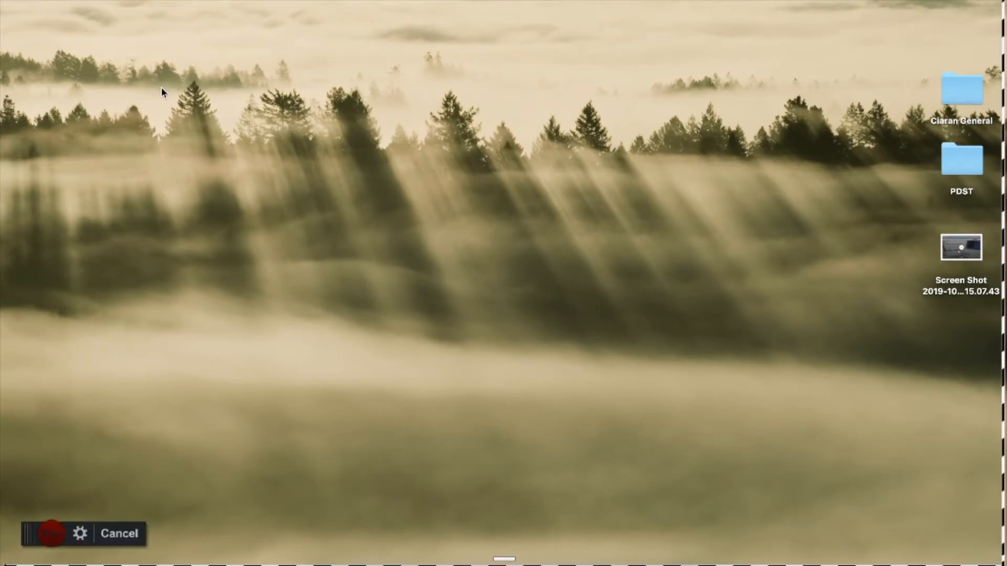
# - Enlarge the capture frame to about 1422 x 824 and choose screen-only recording
pyautogui.click(80, 534)
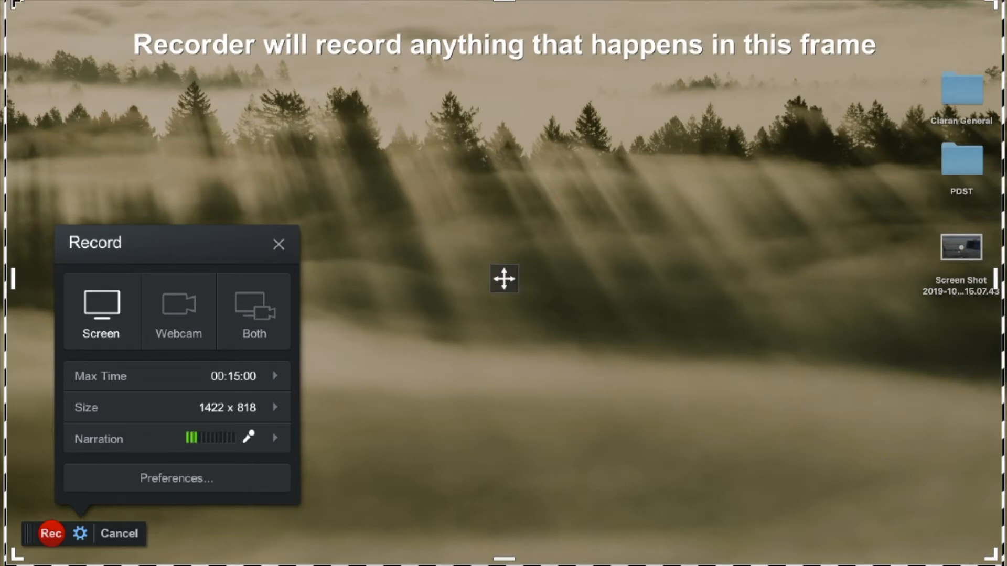
pyautogui.click(49, 534)
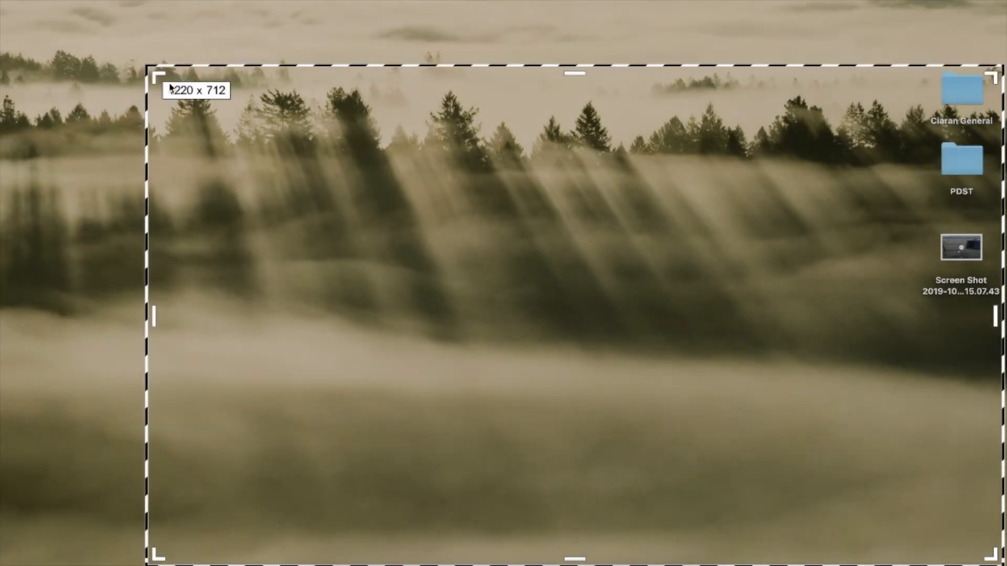
pyautogui.moveTo(149, 63); pyautogui.dragTo(45, 13)
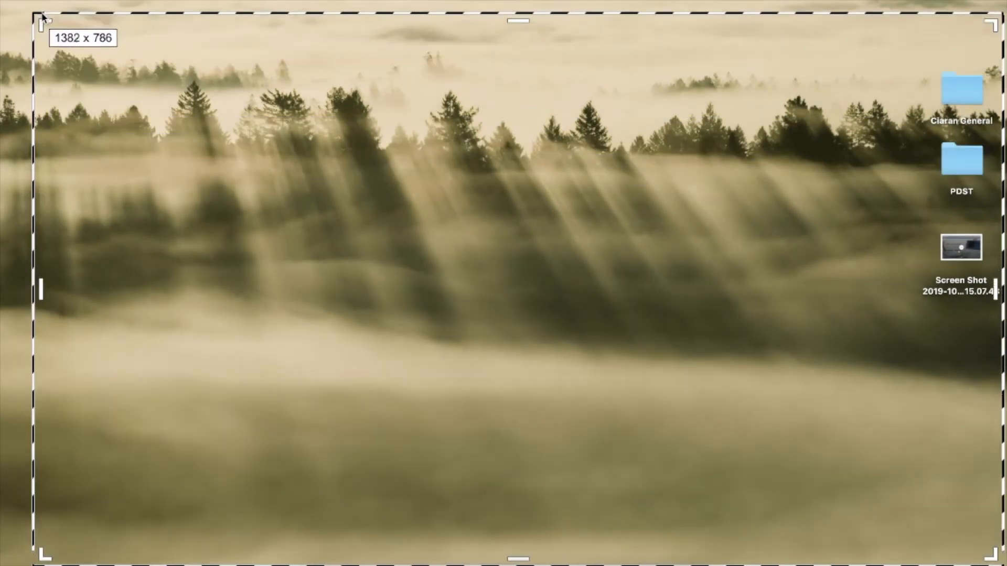
pyautogui.click(80, 534)
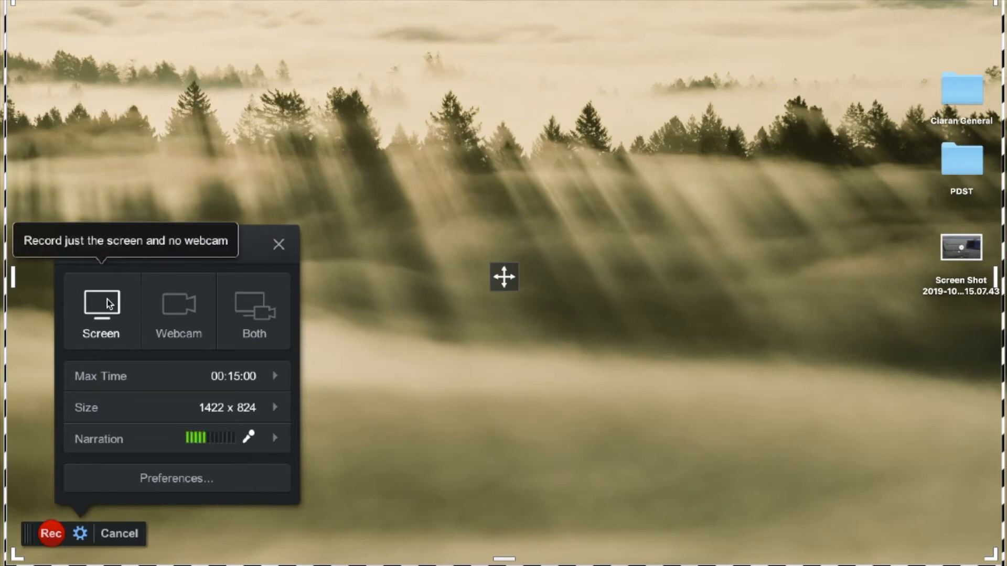
pyautogui.moveTo(589, 299)
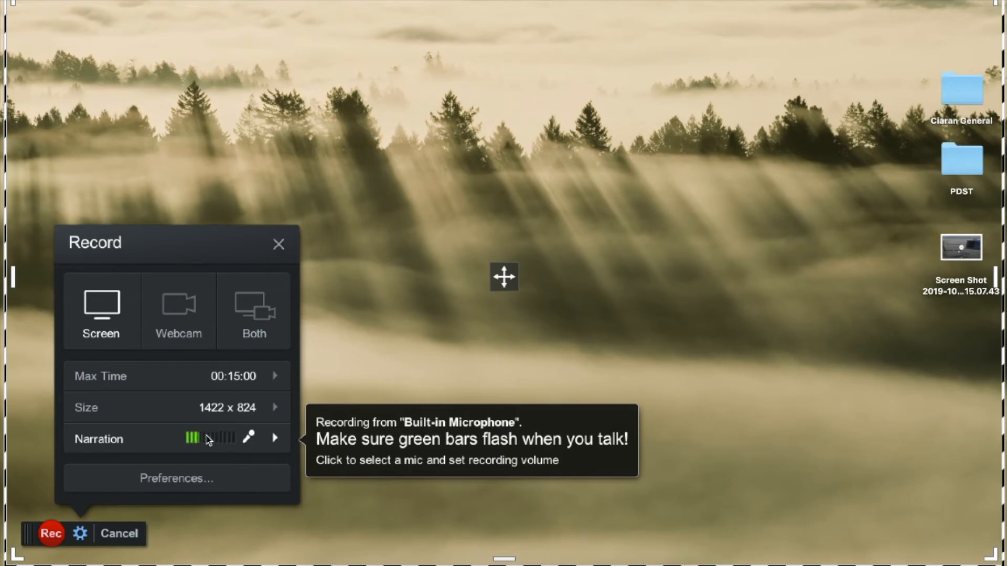
pyautogui.moveTo(79, 466)
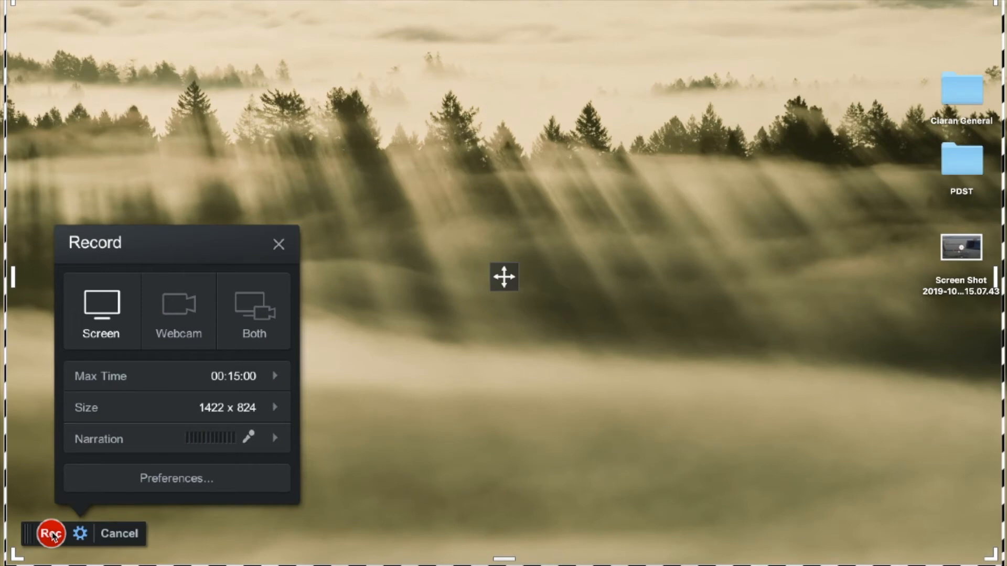
# - Start recording and visit the for Work web page while capturing about 24 seconds
pyautogui.click(51, 533)
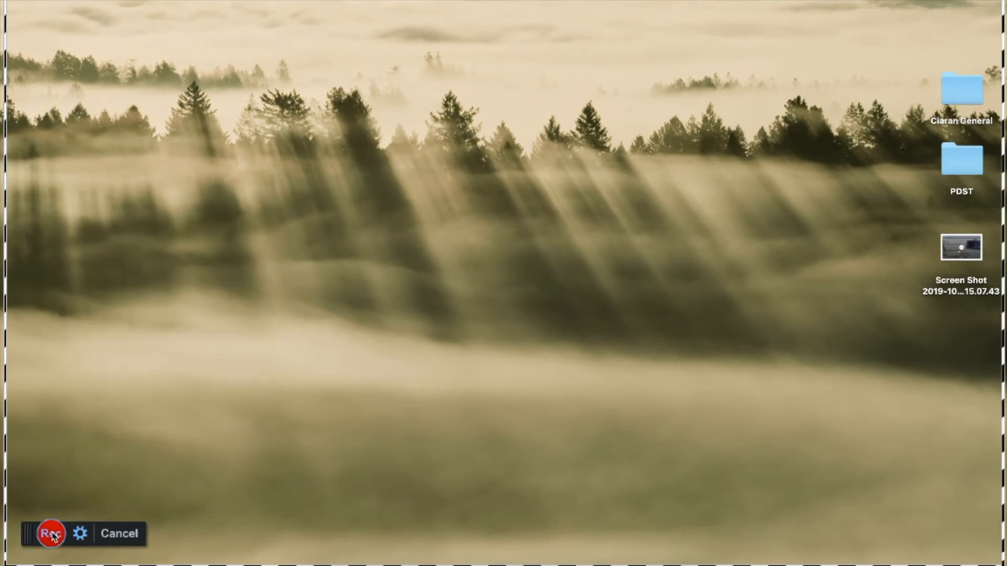
pyautogui.click(51, 534)
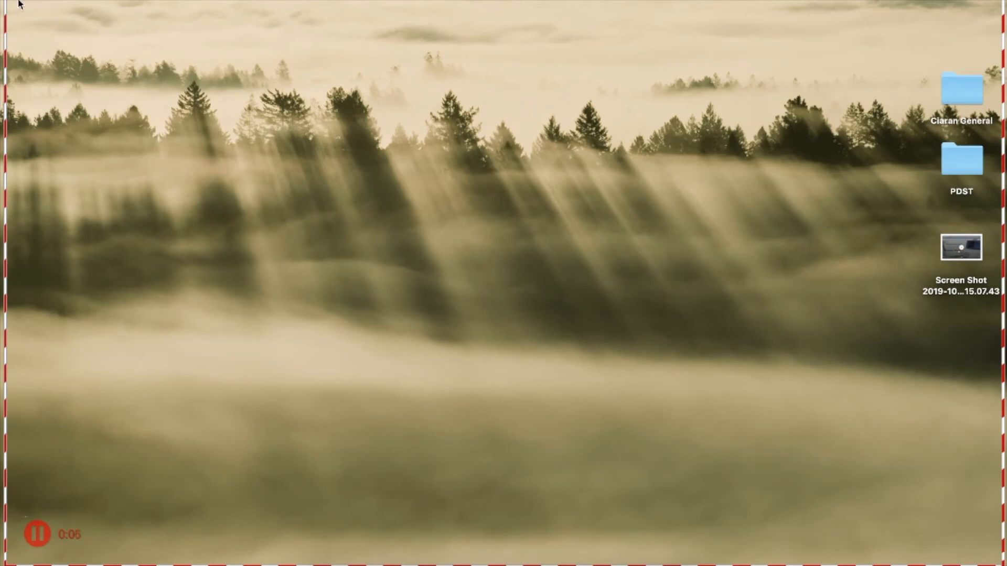
pyautogui.moveTo(418, 215)
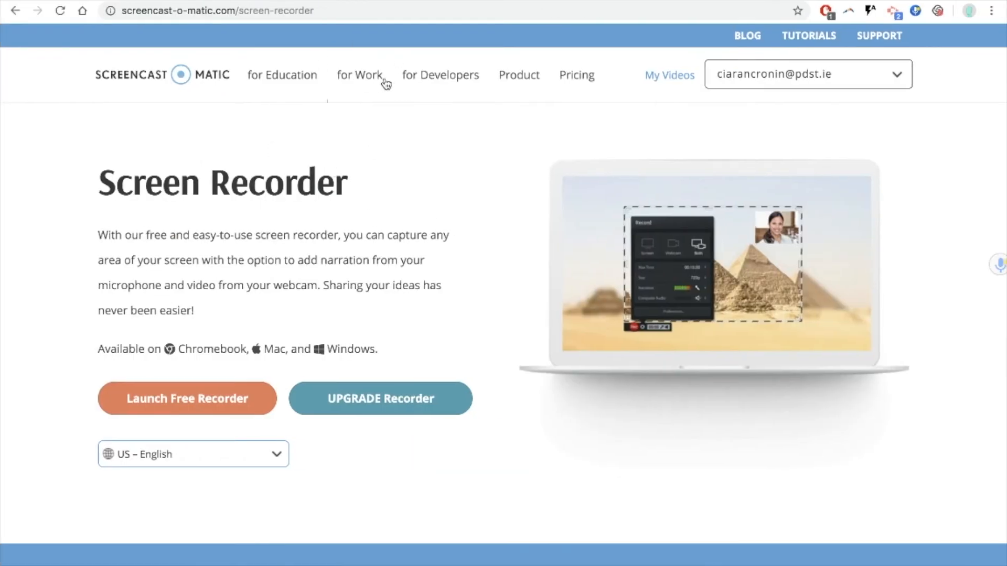
pyautogui.click(359, 76)
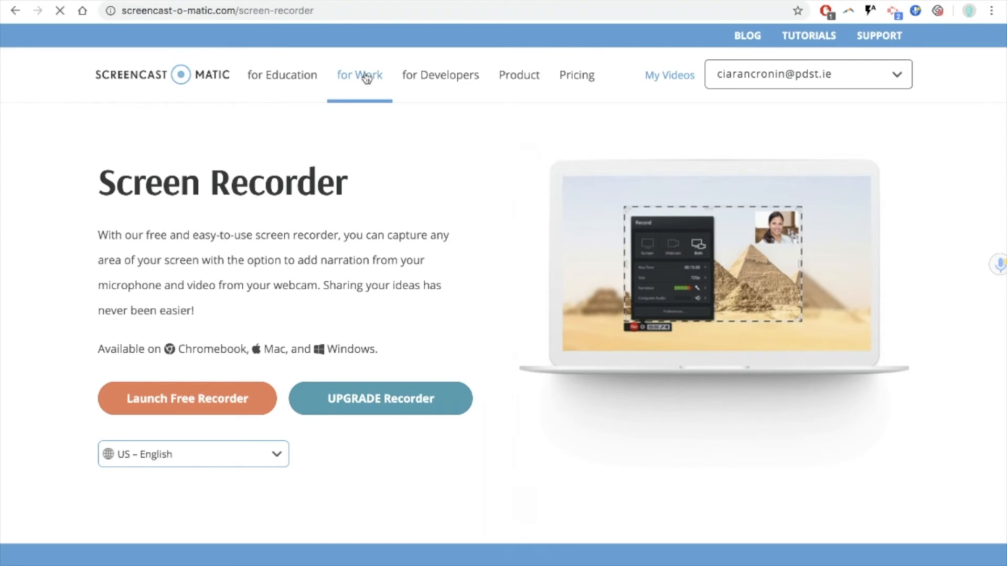
pyautogui.click(359, 74)
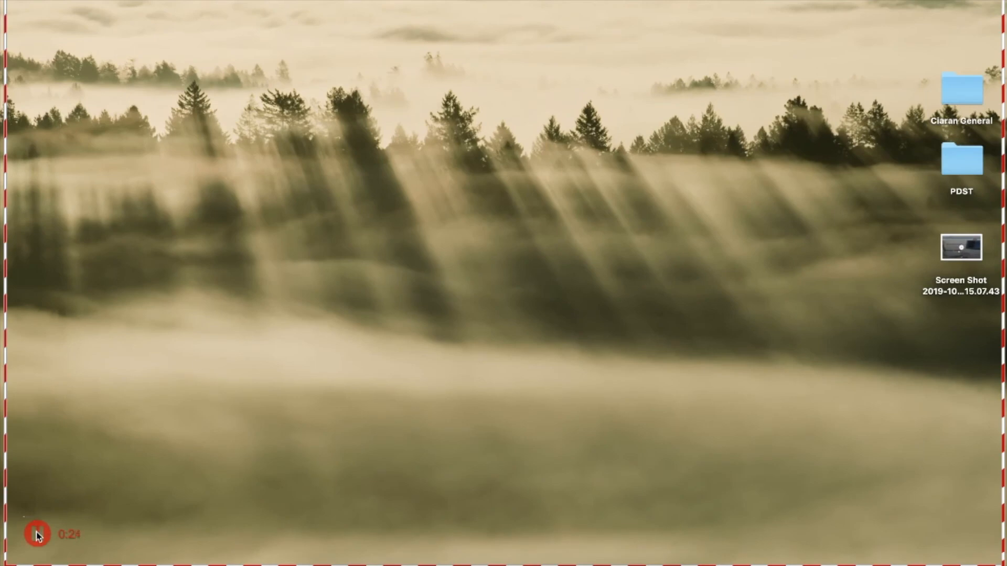
# - Pause the recording at about 0:25.10 for review
pyautogui.click(37, 534)
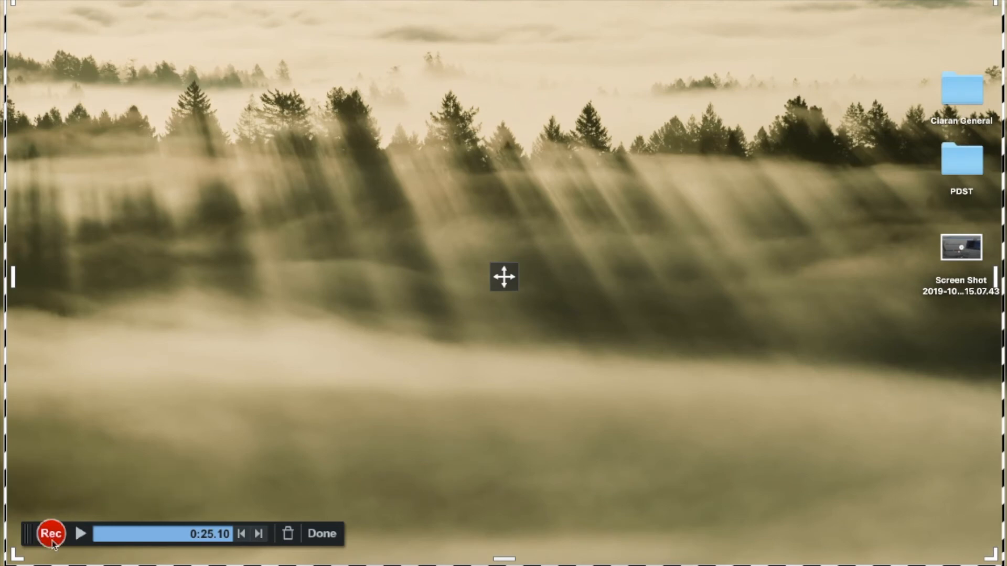
pyautogui.moveTo(81, 536)
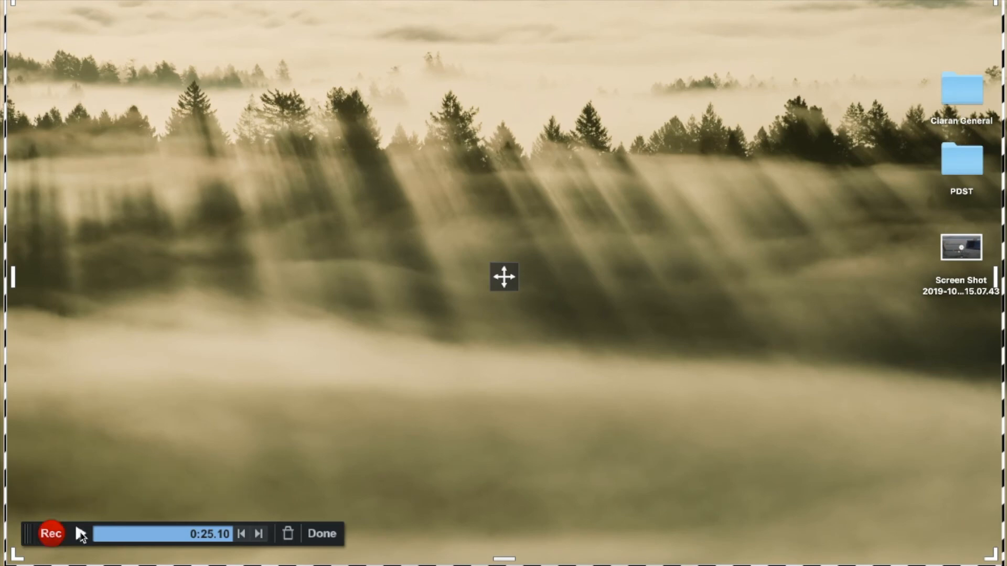
pyautogui.moveTo(80, 534)
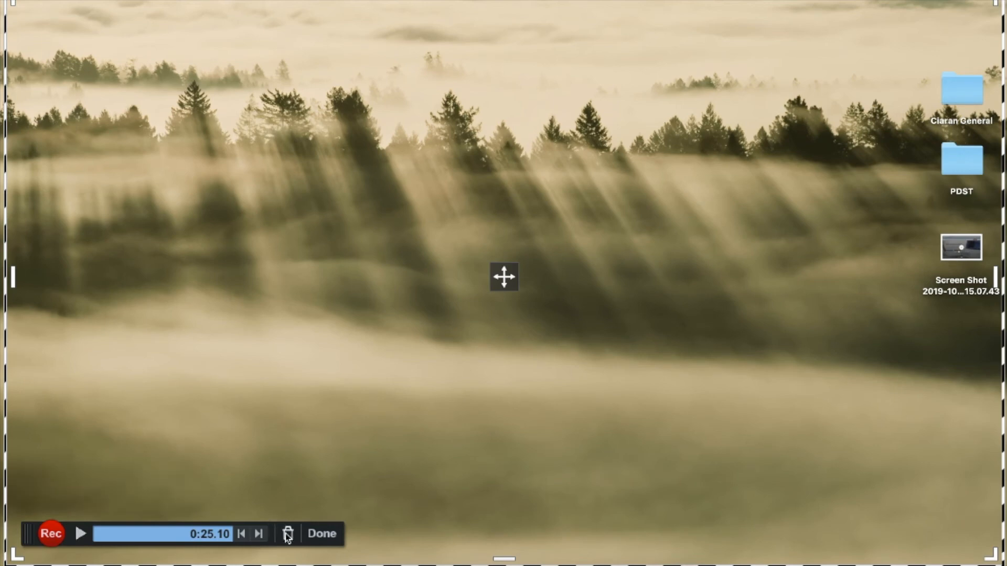
pyautogui.moveTo(287, 534)
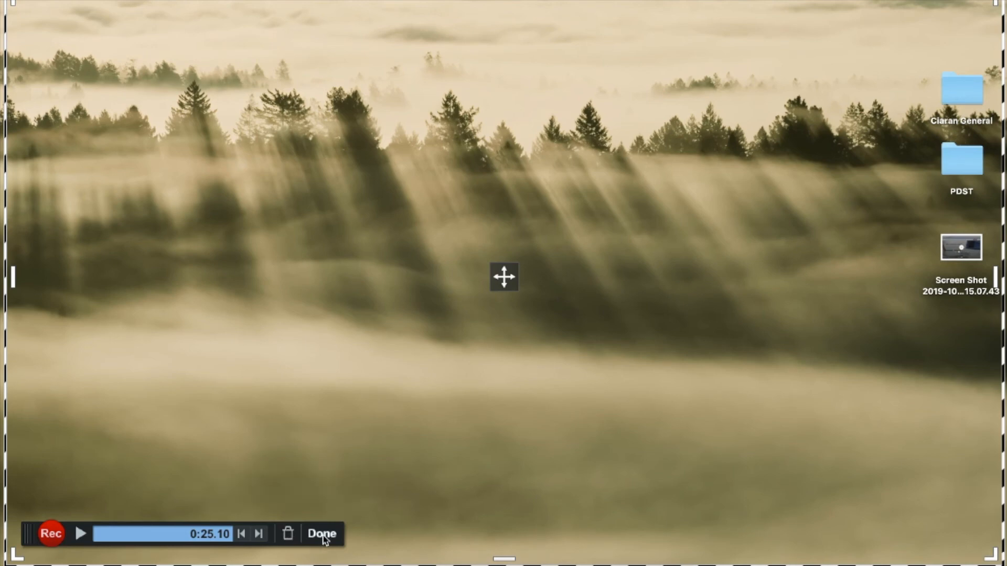
# - Finish the 25-second clip with Done, bringing up Save/Upload, Quick Share and Edit Video
pyautogui.click(322, 534)
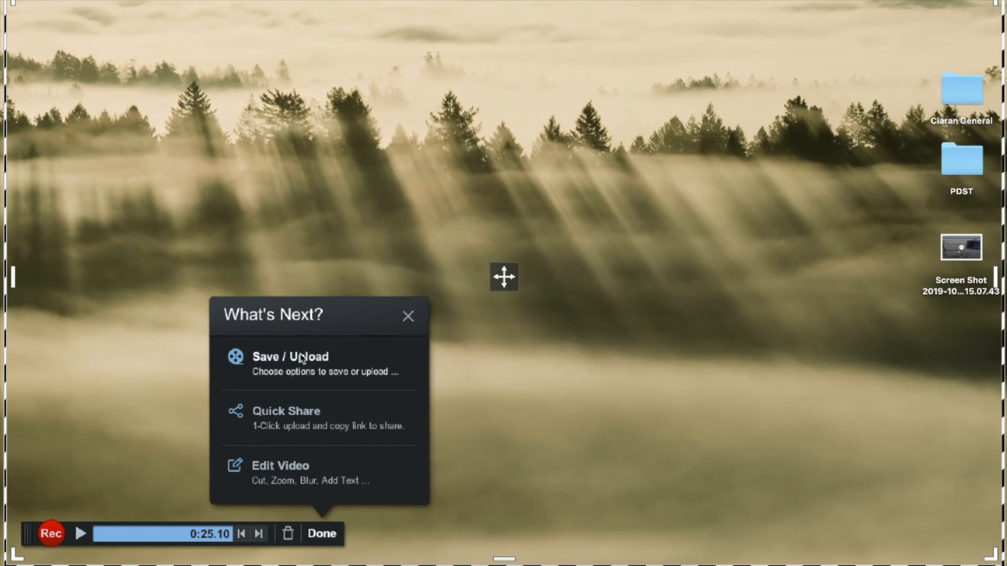
pyautogui.moveTo(290, 357)
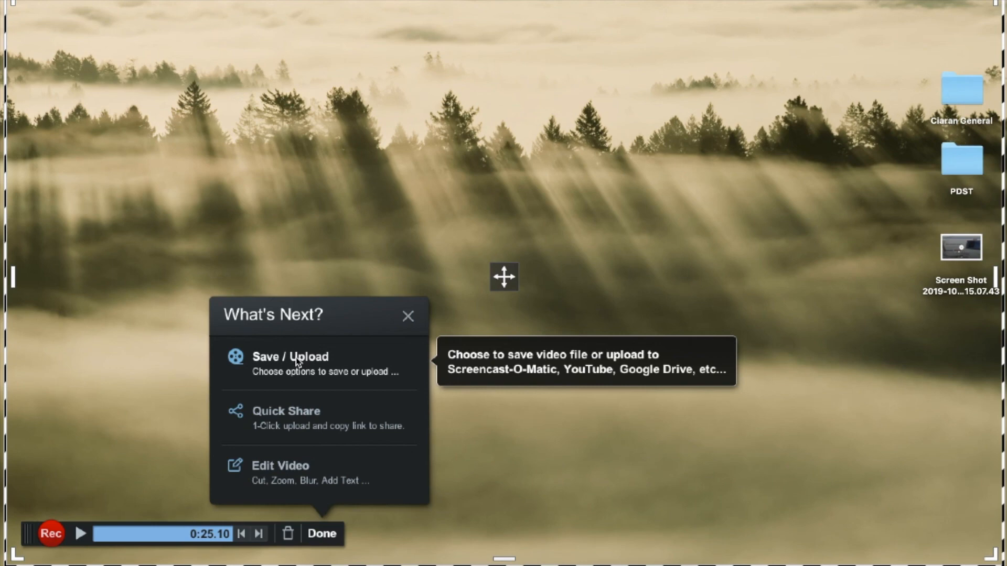
pyautogui.moveTo(288, 418)
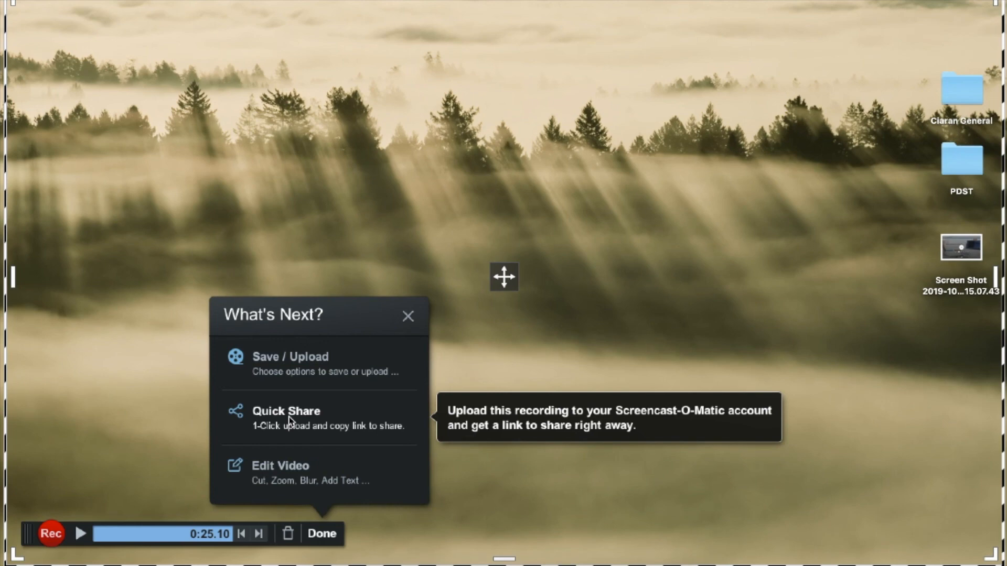
pyautogui.moveTo(291, 461)
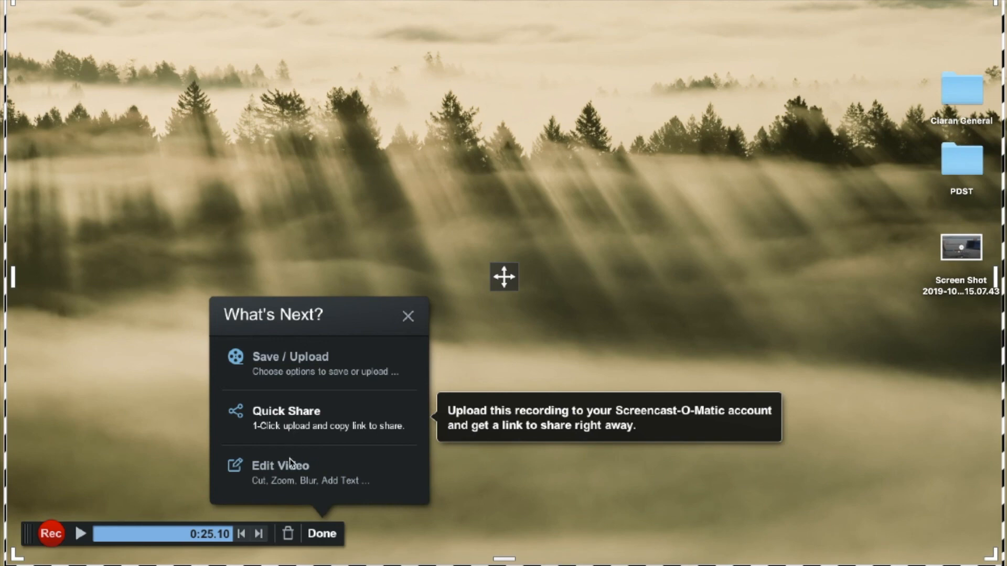
pyautogui.moveTo(280, 465)
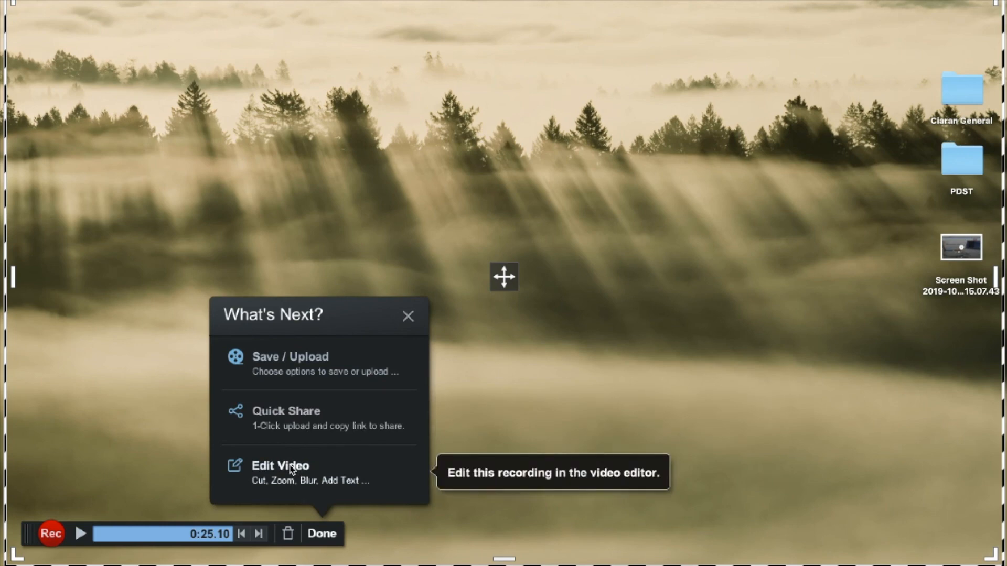